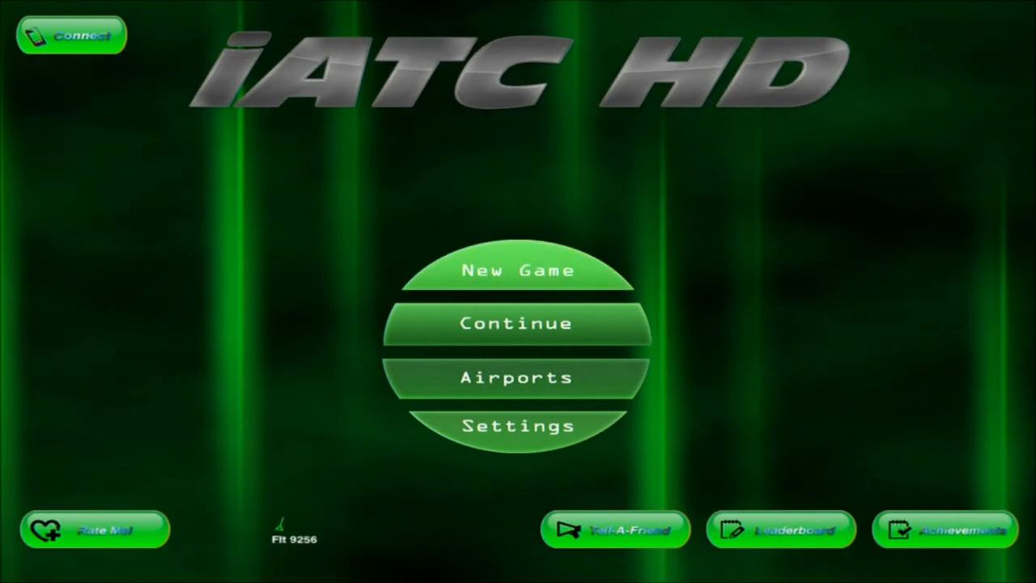
Start a new game from the main menu to launch the welcome tutorial.
left_click(516, 270)
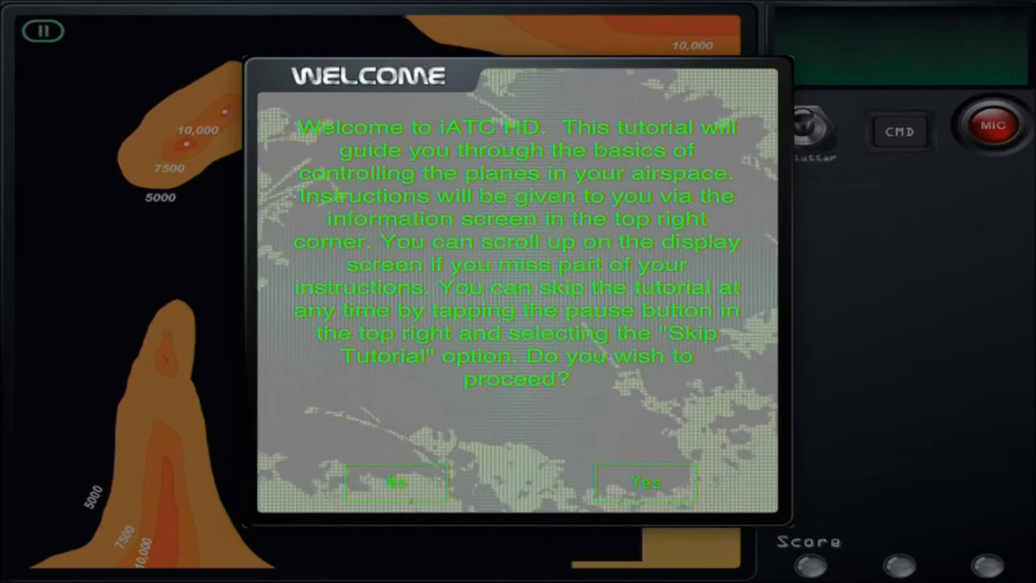
Accept the tutorial prompt and open flight 5567's control dial.
left_click(645, 482)
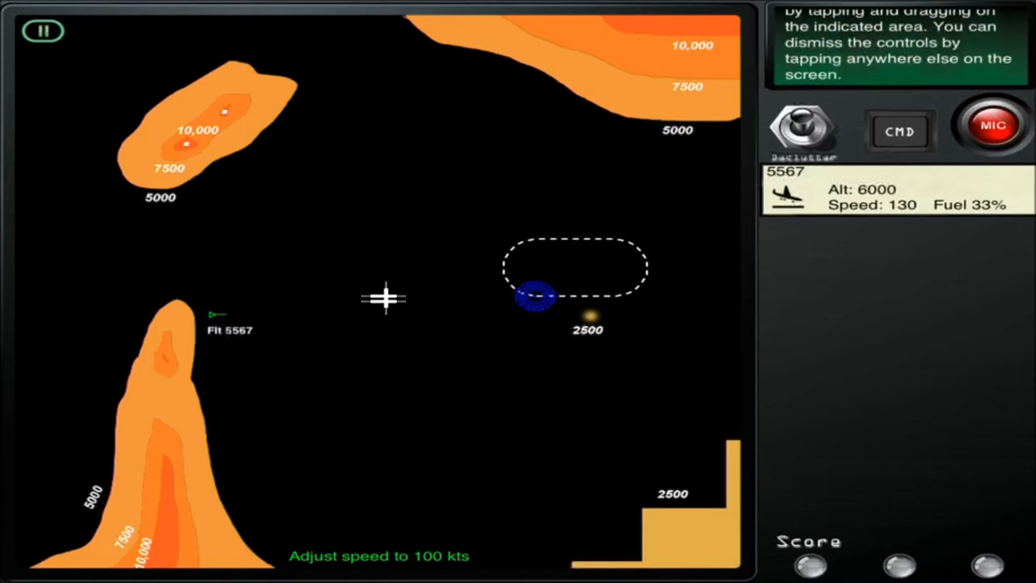
left_click(218, 314)
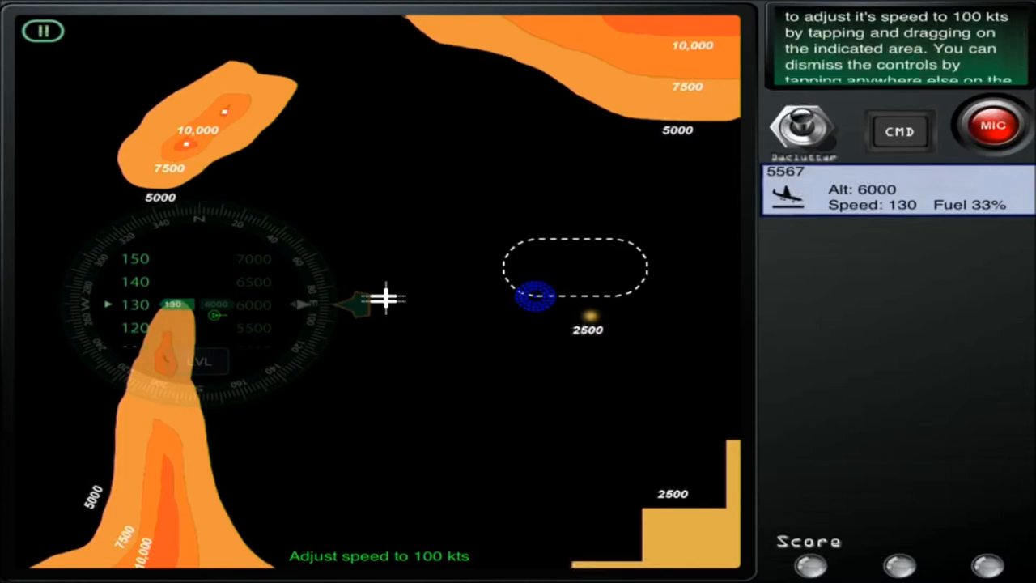
Slow flight 5567 to 100 kts and descend it to 4000 ft.
left_click_drag(172, 303, 173, 342)
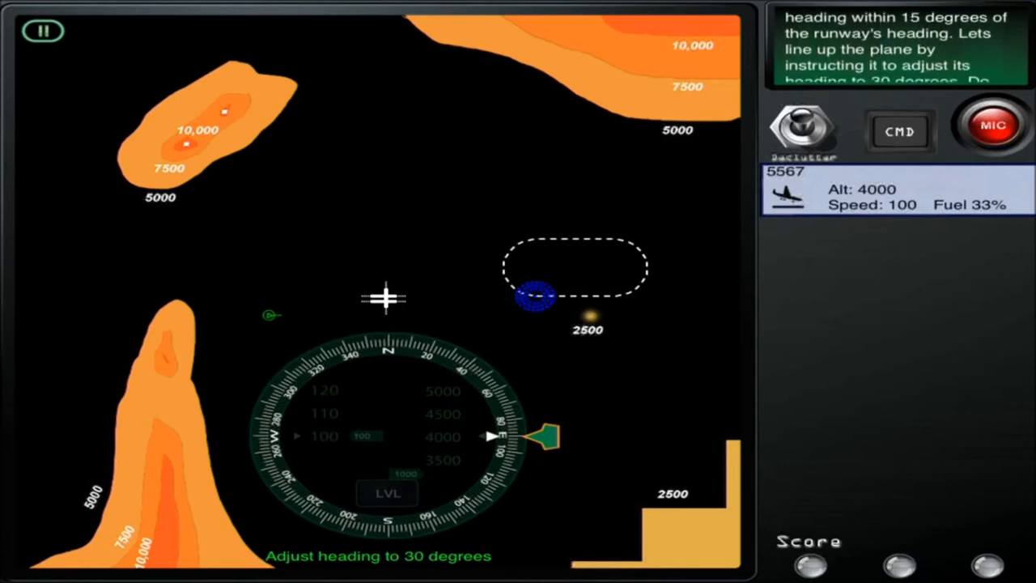
Turn flight 5567 toward the runway heading and descend to 1000 ft.
left_click_drag(551, 437, 470, 336)
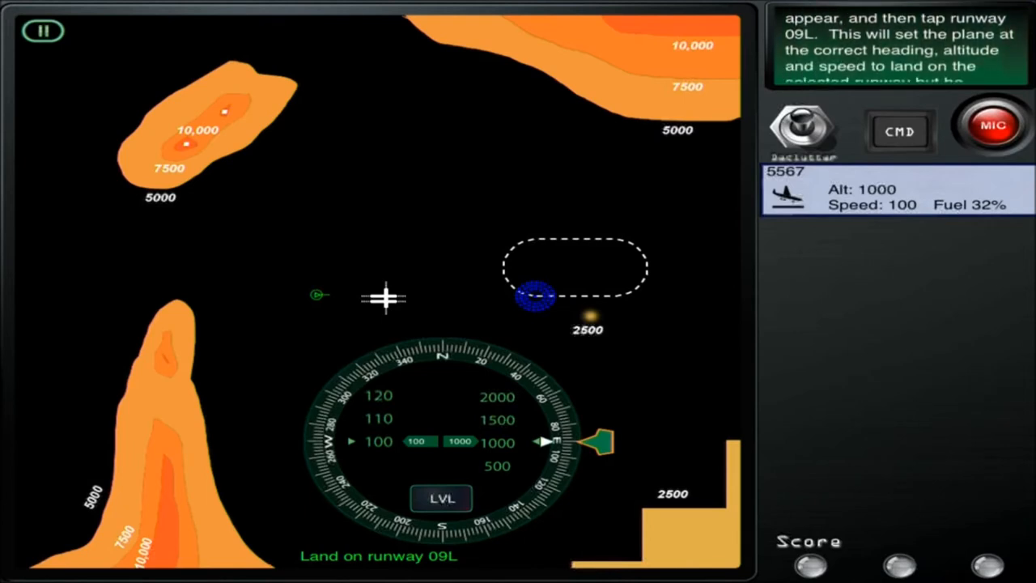
Land flight 5567 on runway 09L using the airport's runway buttons.
left_click(385, 298)
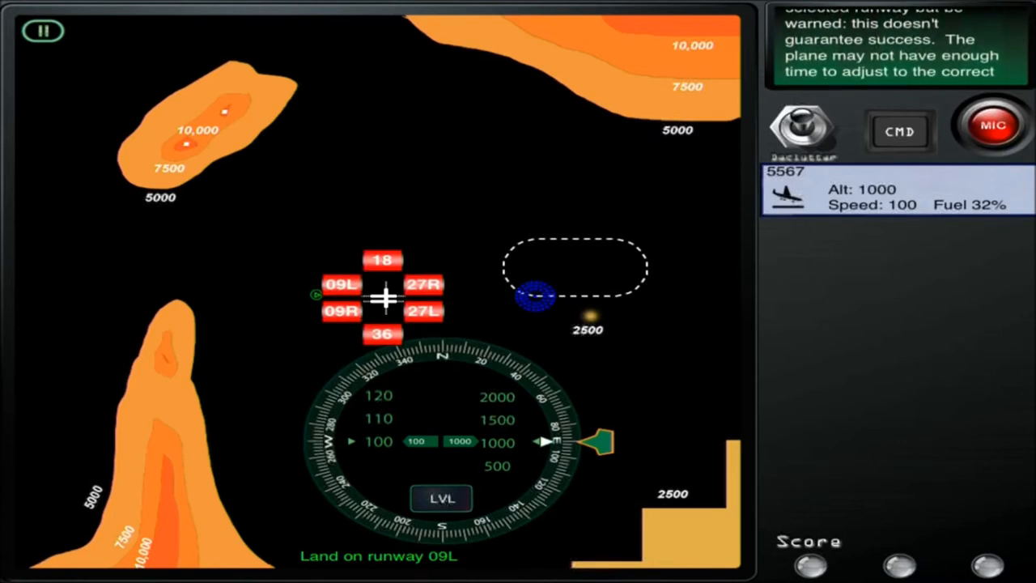
left_click(339, 283)
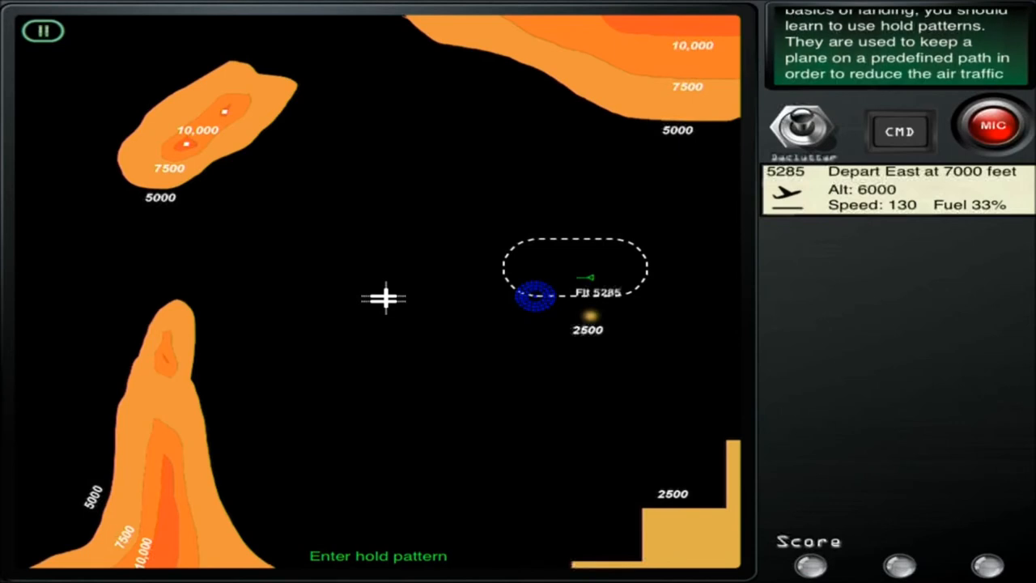
Send flight 5285 into the dashed hold pattern.
left_click(530, 296)
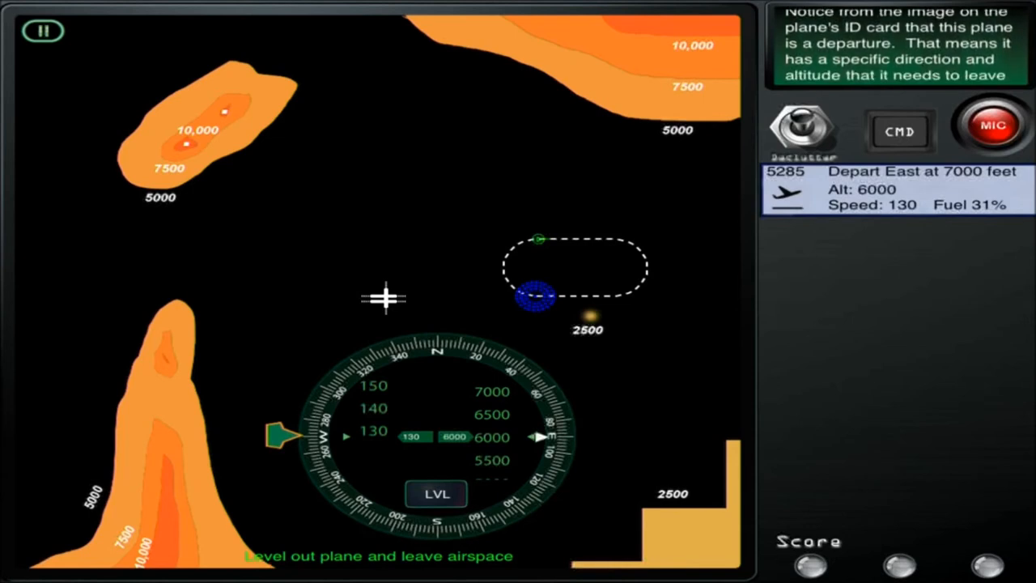
Direct flight 5285 east at 7000 ft until it exits the airspace.
scroll("down", 3)
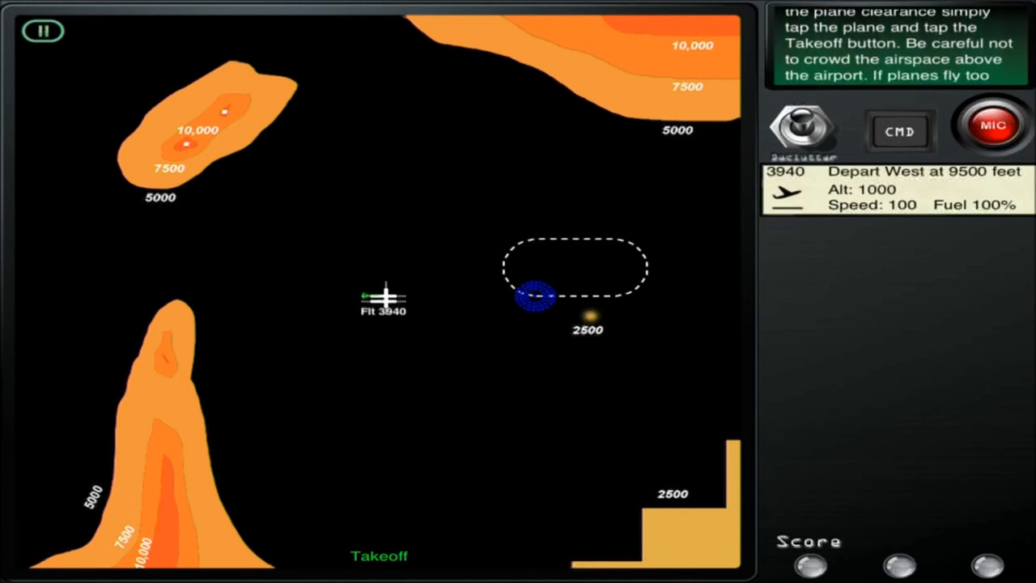
Clear flight 3940 for takeoff.
scroll("down", 3)
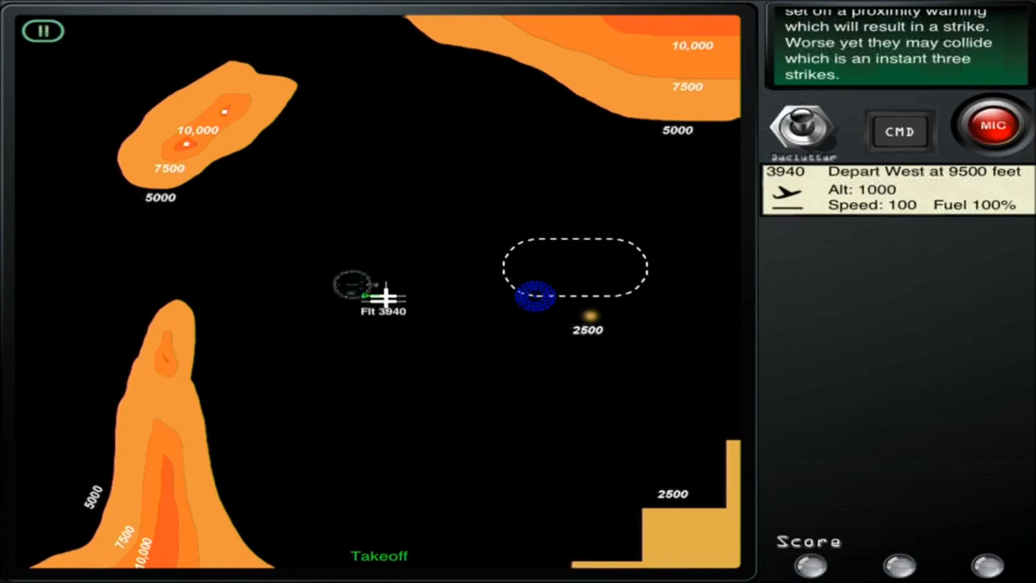
left_click(352, 287)
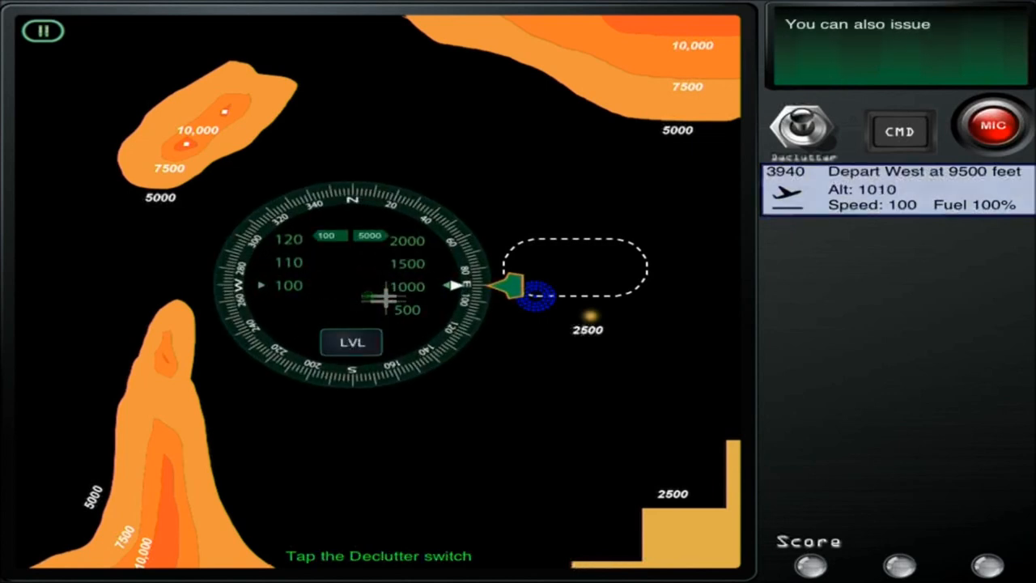